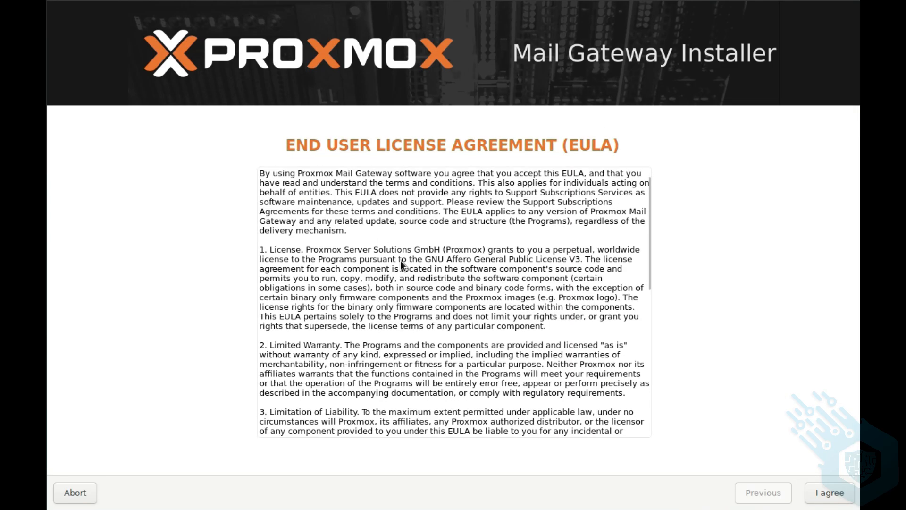
- Accept the EULA and keep /dev/sda as the target hard disk
{"action": "scroll", "scroll_direction": "down", "scroll_amount": 3}
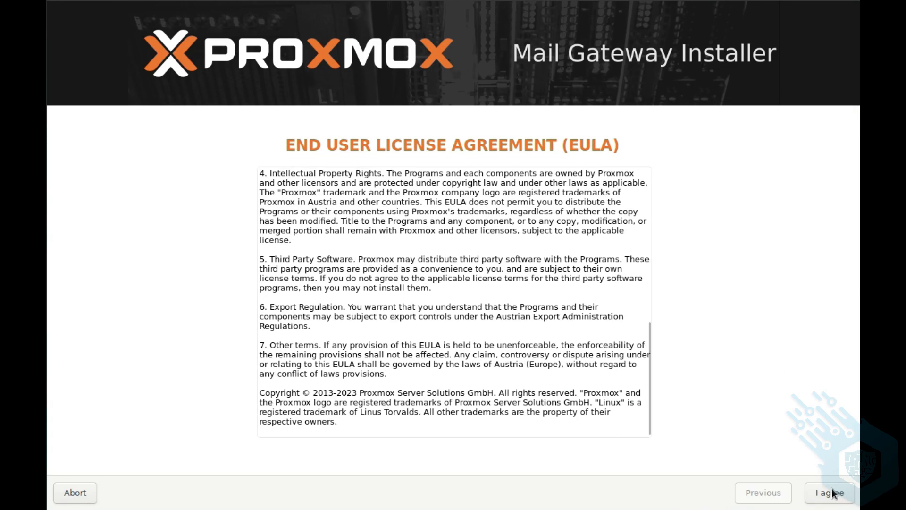
{"action": "left_click", "coordinate": [830, 493]}
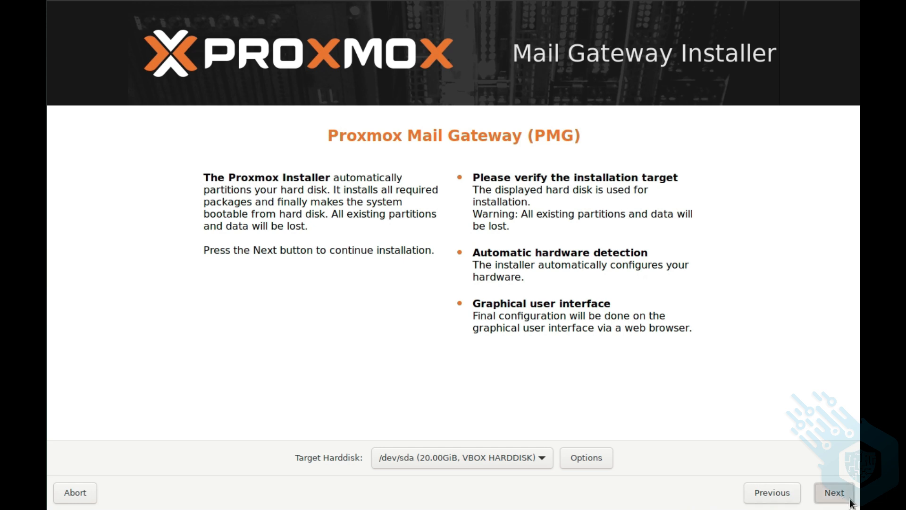
{"action": "left_click", "coordinate": [833, 493]}
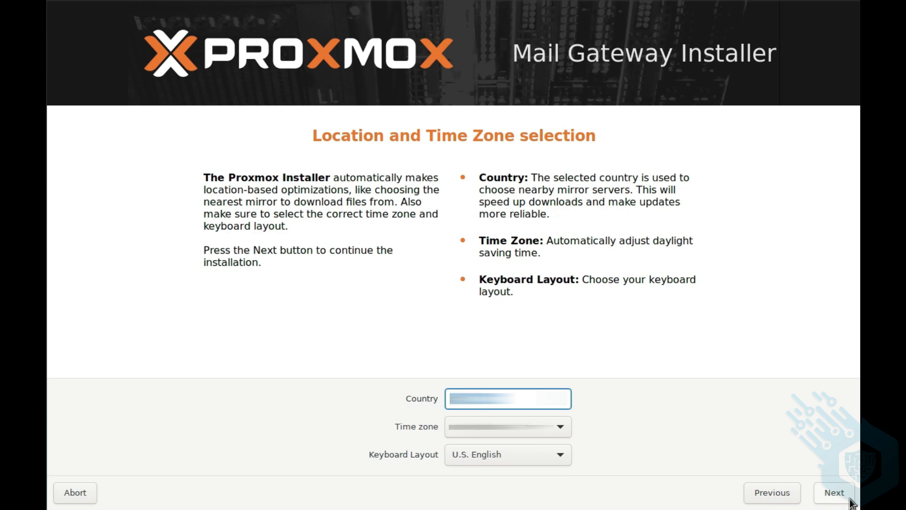
- Accept location defaults, set the root password and a notifications@ email address
{"action": "left_click", "coordinate": [834, 493]}
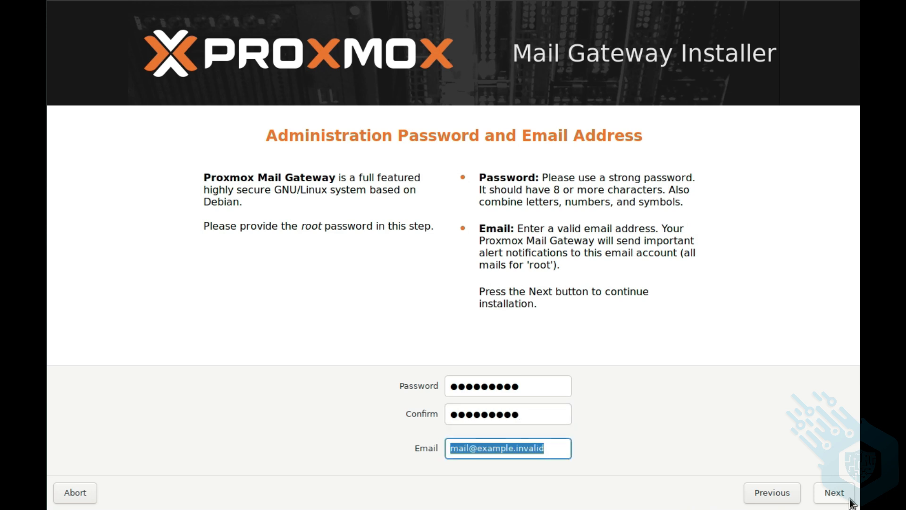
{"action": "type", "text": "notifications@"}
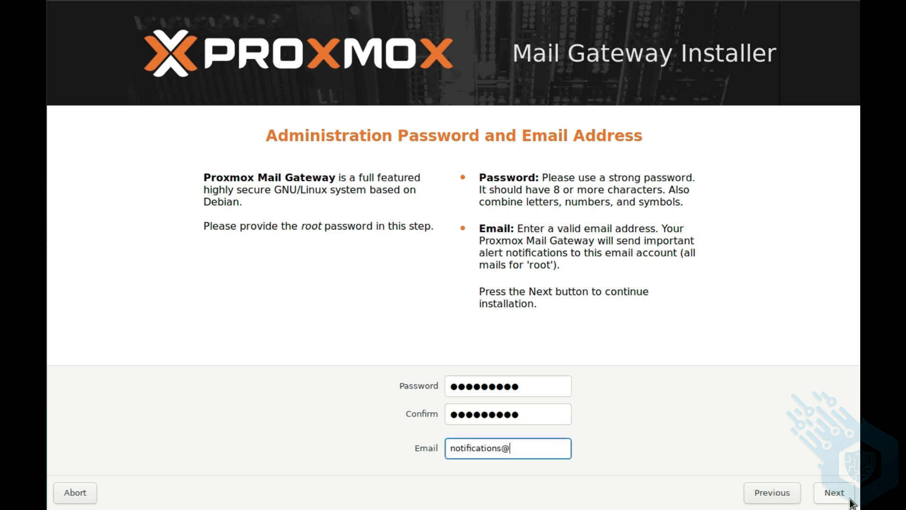
{"action": "left_click", "coordinate": [834, 493]}
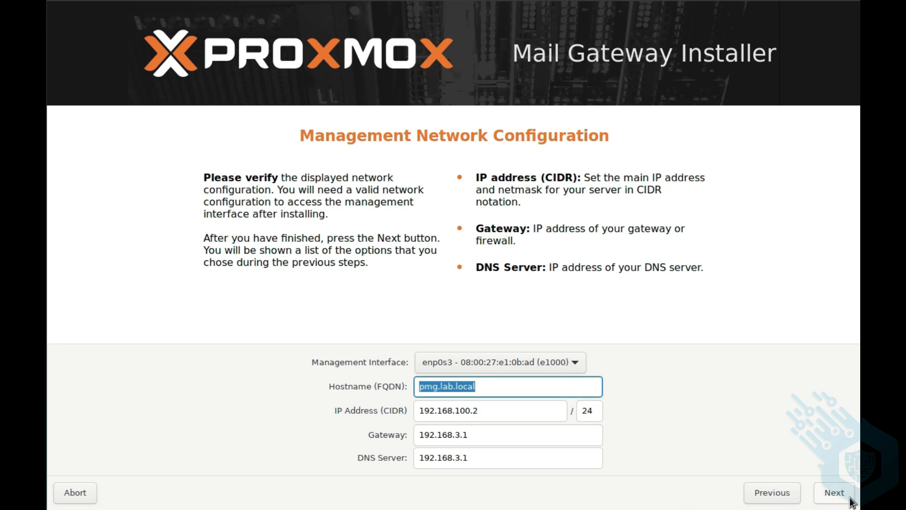
- Change the management IP address to 192.168.3.15/24 and check the DNS server
{"action": "left_click", "coordinate": [490, 411]}
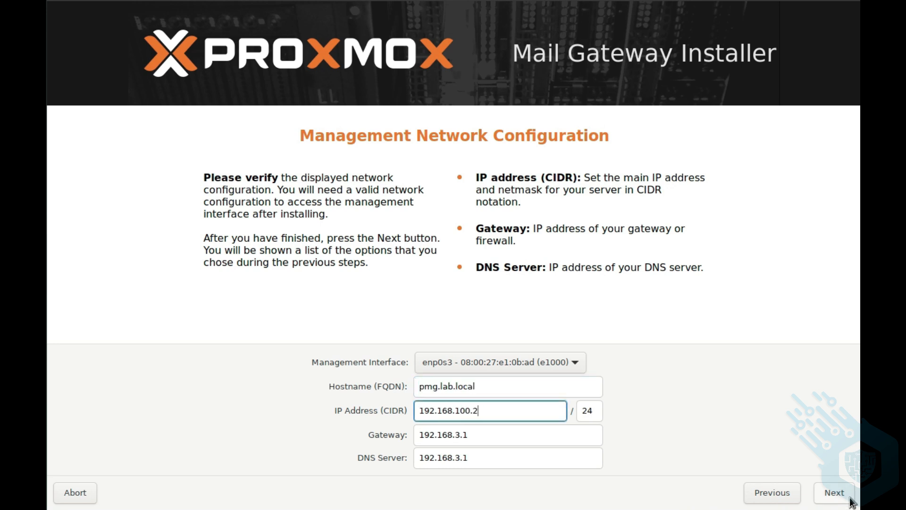
{"action": "key", "text": "BackSpace"}
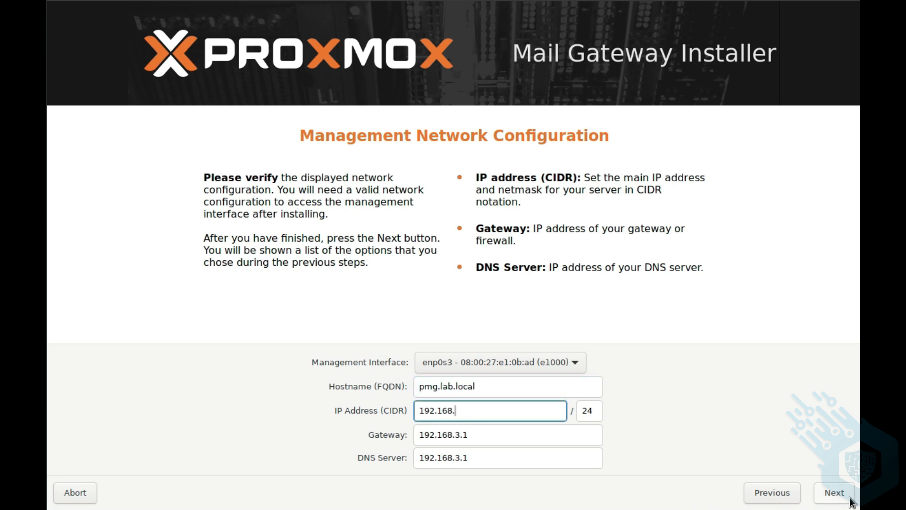
{"action": "type", "text": "3.15"}
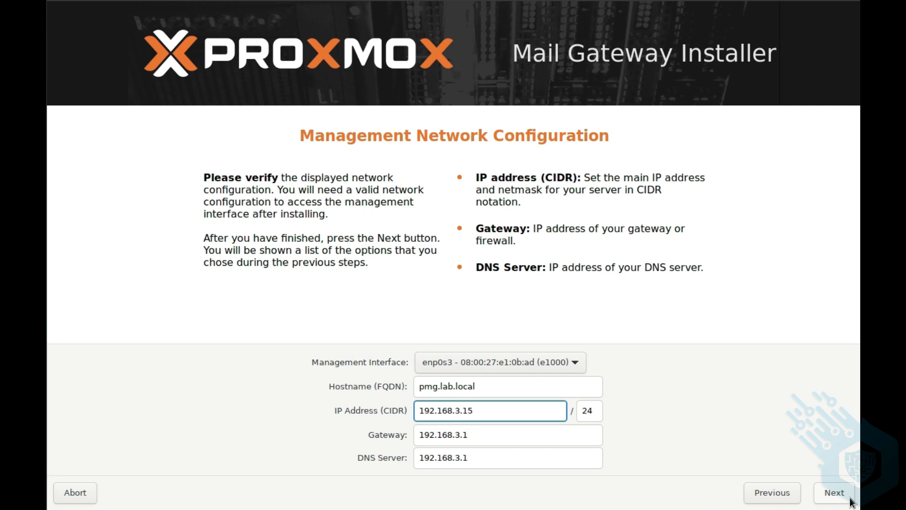
{"action": "left_click", "coordinate": [508, 457]}
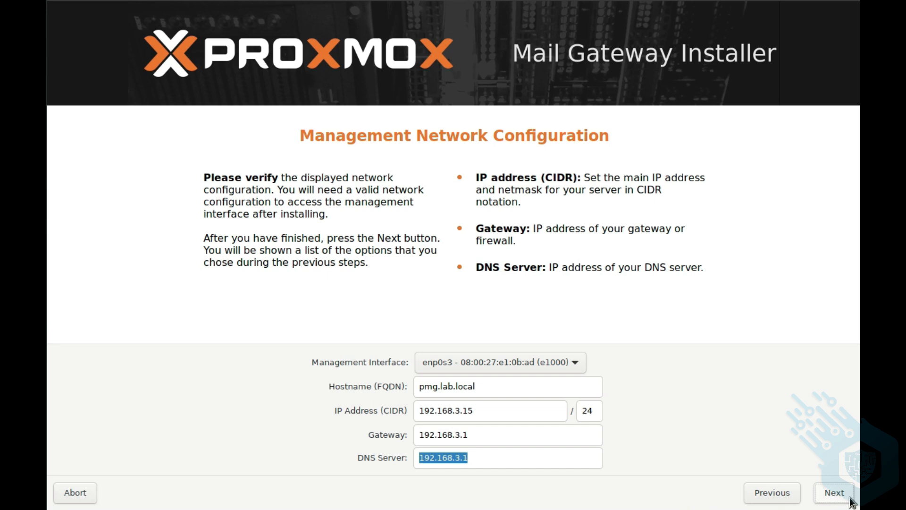
- Approve the installation summary and start installing
{"action": "left_click", "coordinate": [834, 493]}
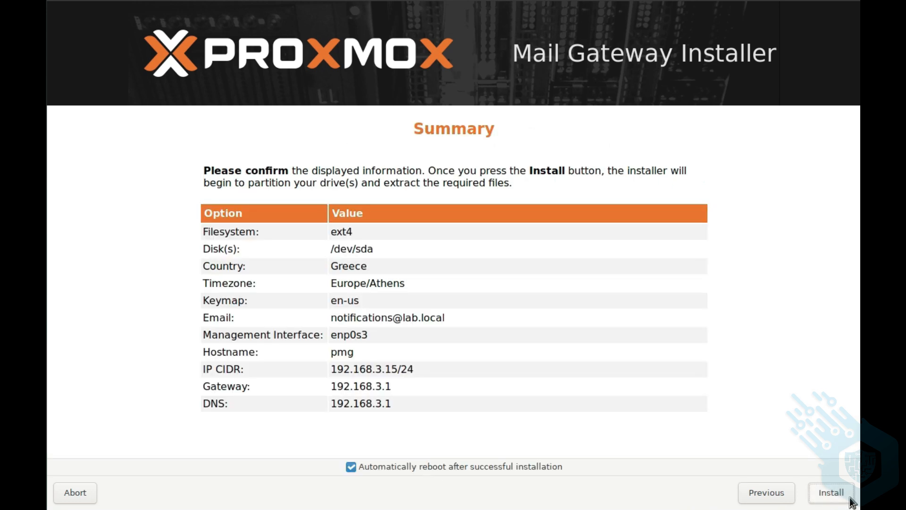
{"action": "left_click", "coordinate": [831, 493]}
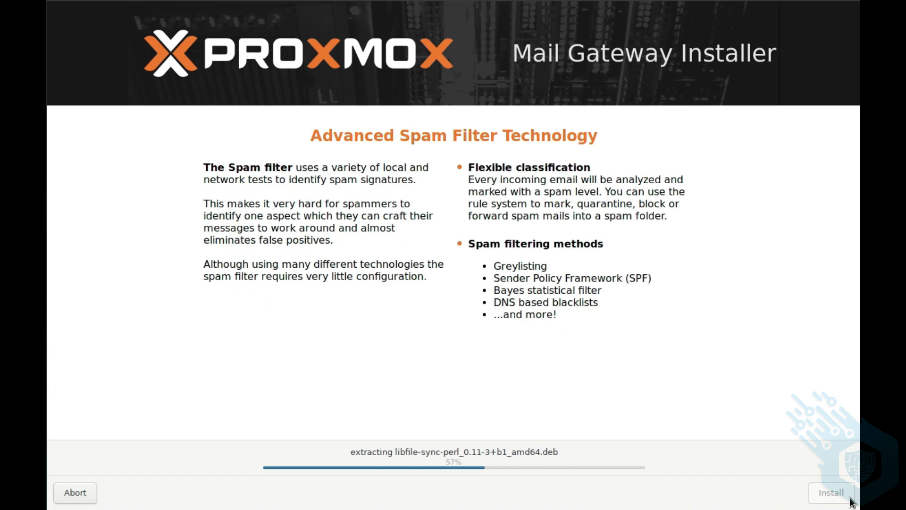